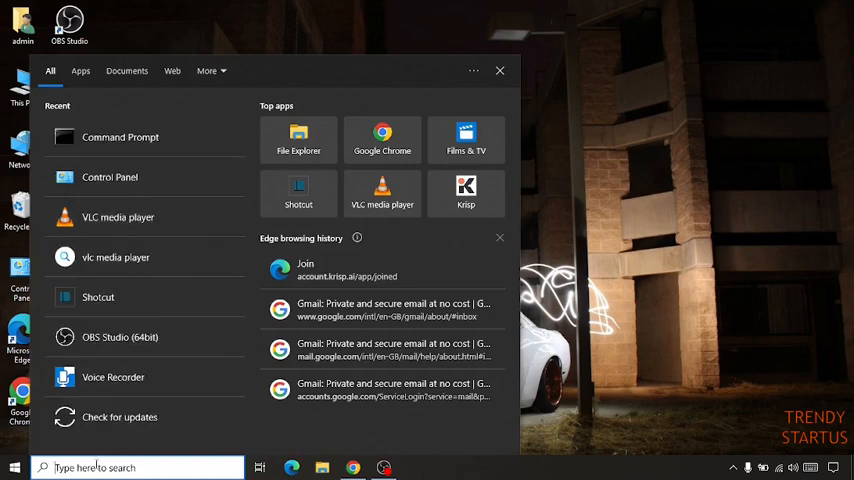
Launch Command Prompt as administrator from Windows Search using 'cmd'.
text(cmd)
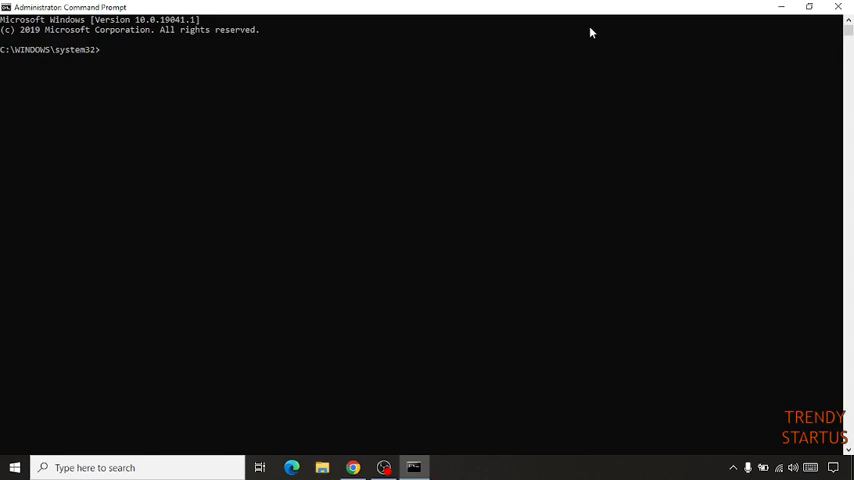
Run ipconfig /flushdns and enter the netsh winsock reset command.
text(ipconfig)
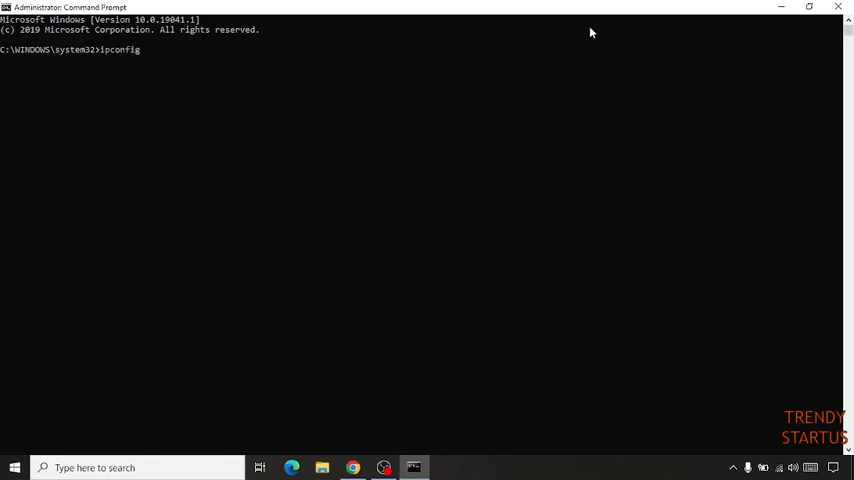
text(/)
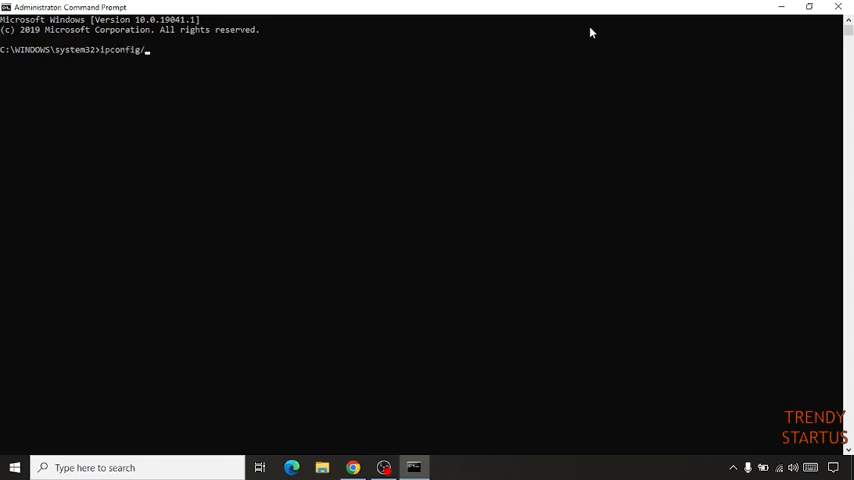
text(flushdns)
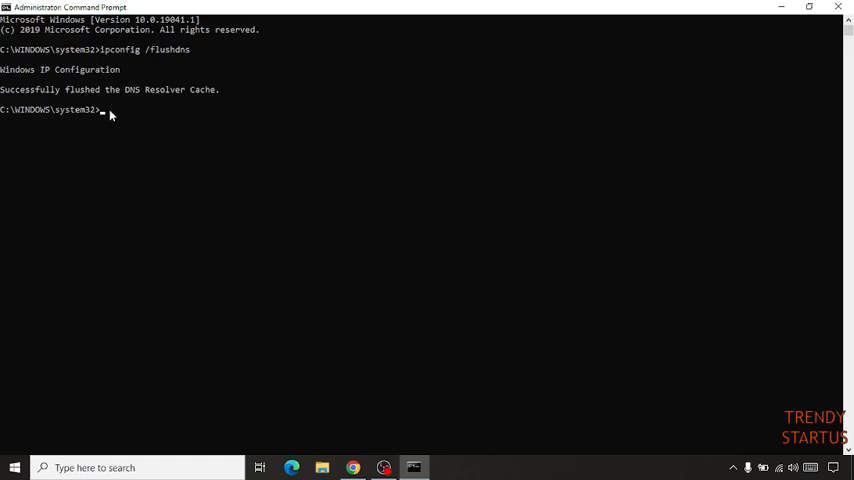
text(netsh wins)
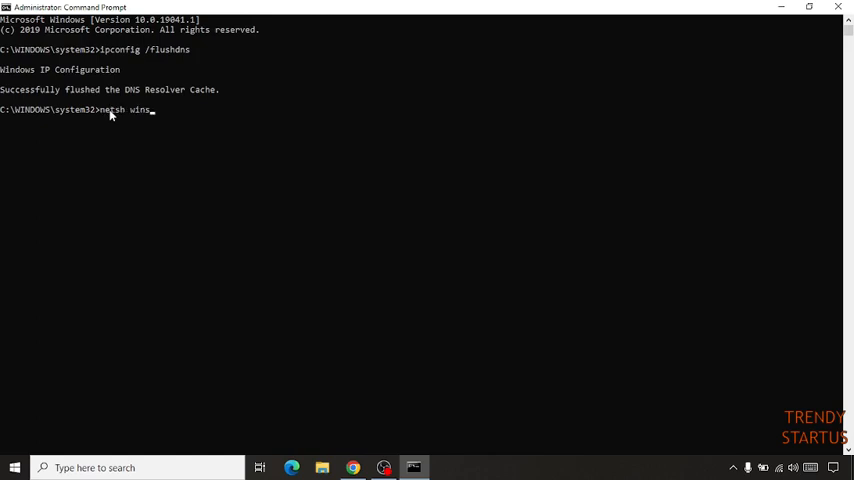
text(ock)
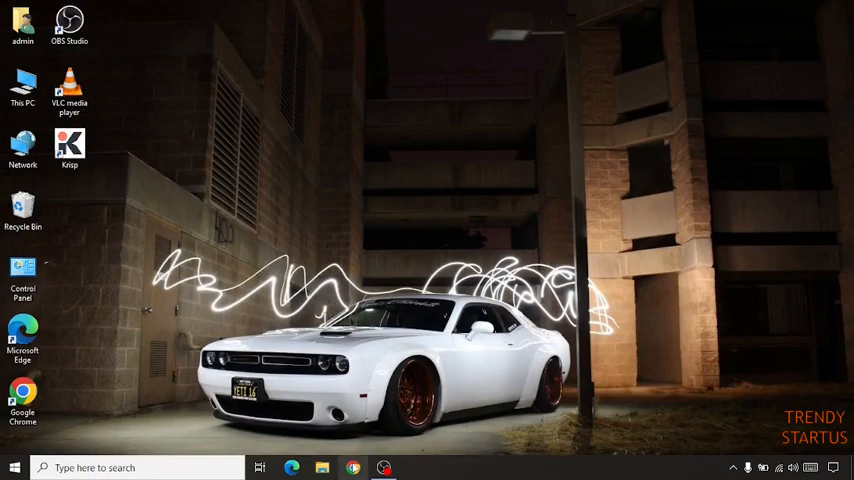
Launch Google Chrome and reach its Settings page from the three-dot menu.
click(353, 467)
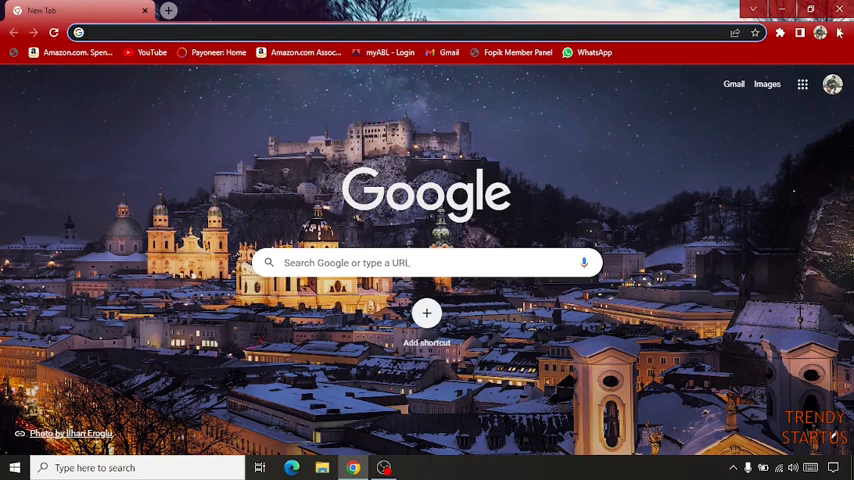
click(841, 33)
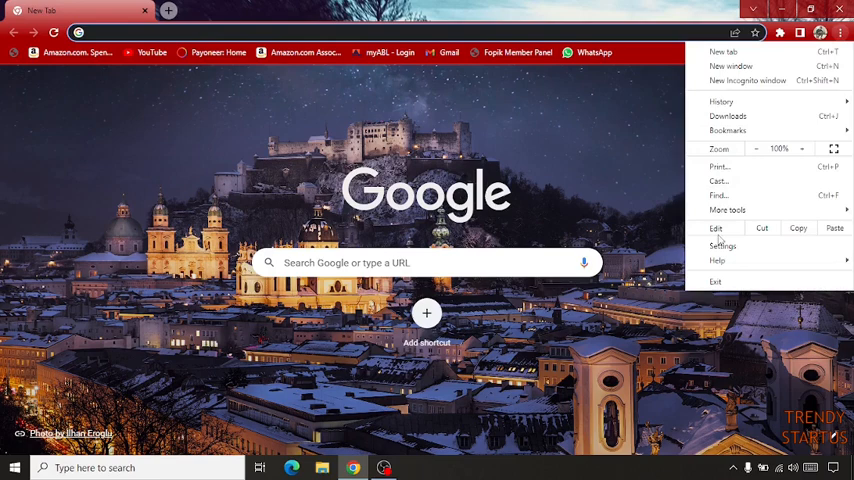
click(722, 245)
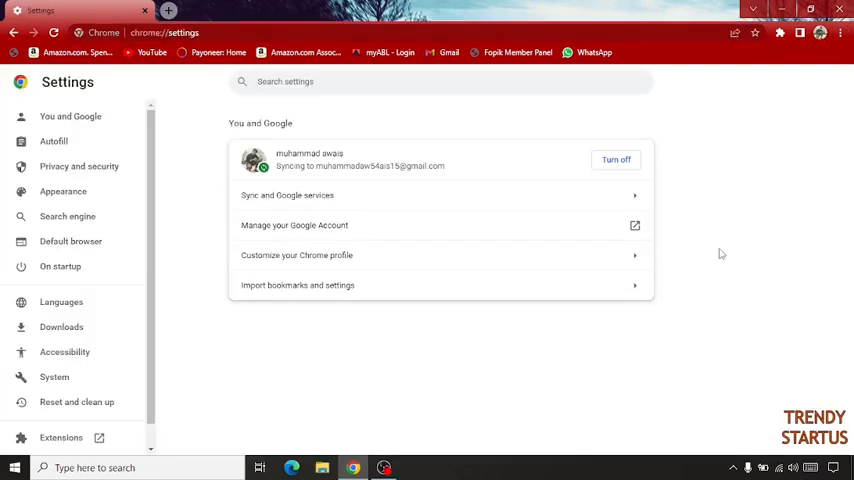
Switch off 'Continue running background apps when Chrome is closed' and close Chrome.
click(314, 81)
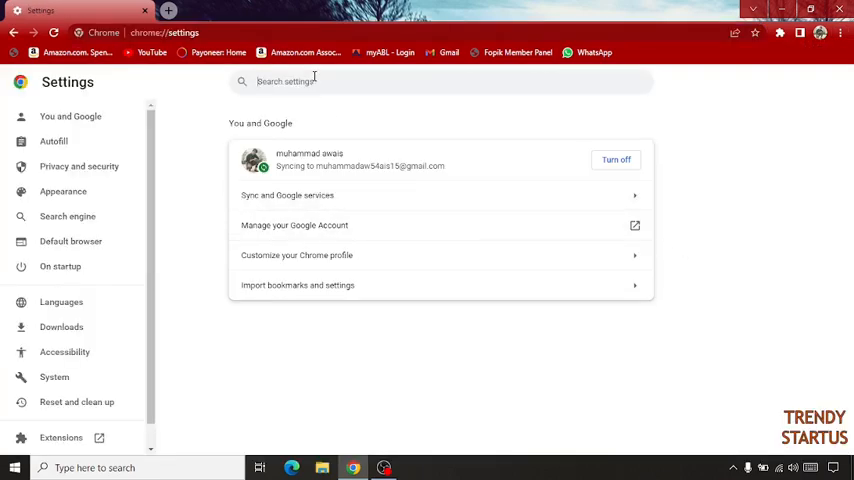
text(cor)
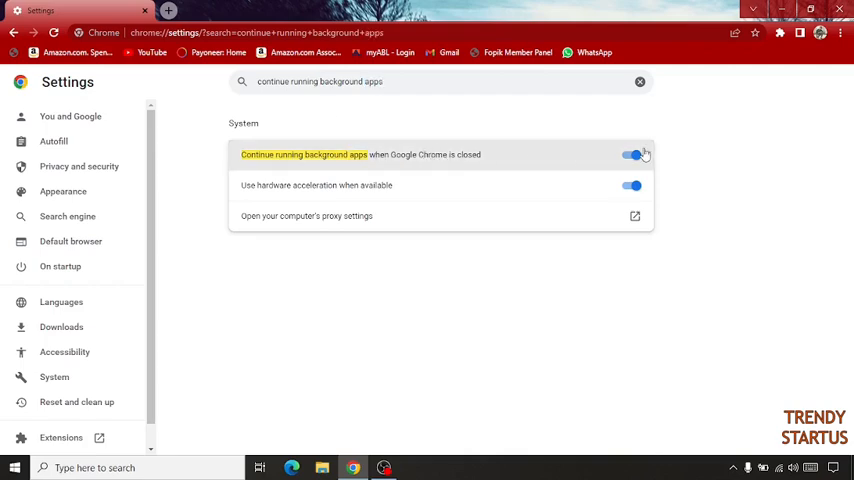
click(632, 155)
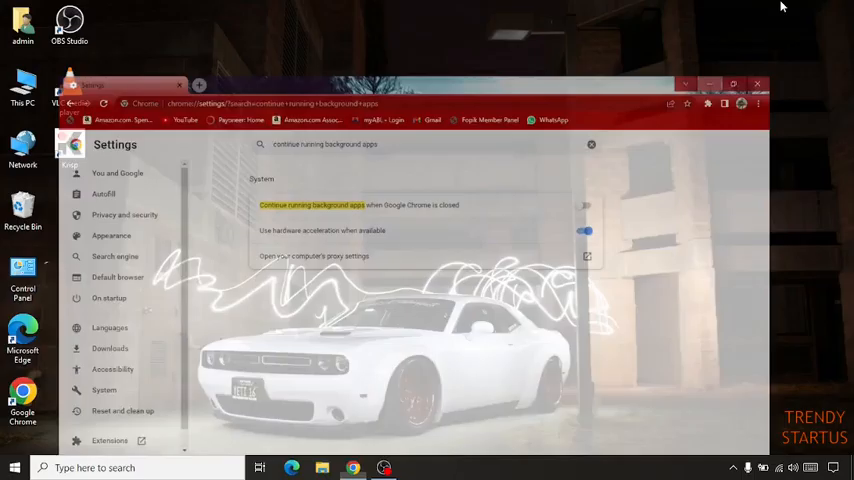
click(758, 84)
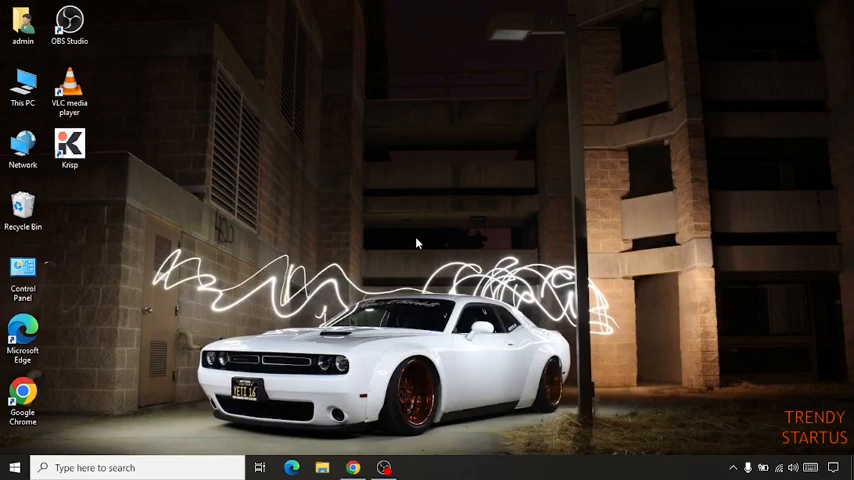